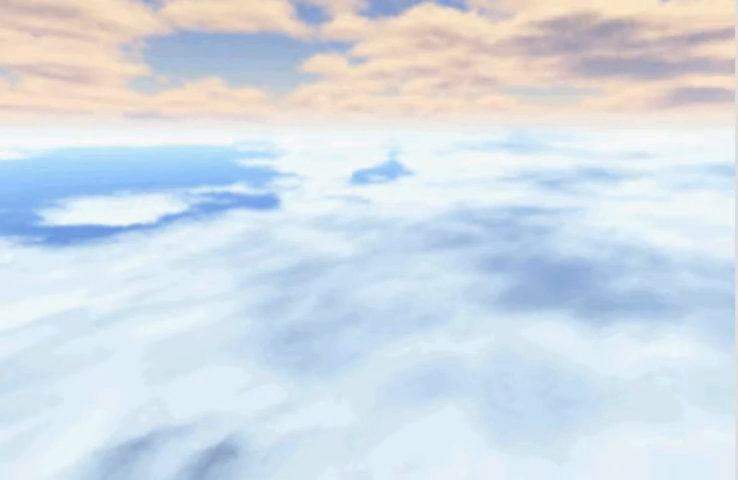
{"action": "mouse_move", "coordinate": [244, 108]}
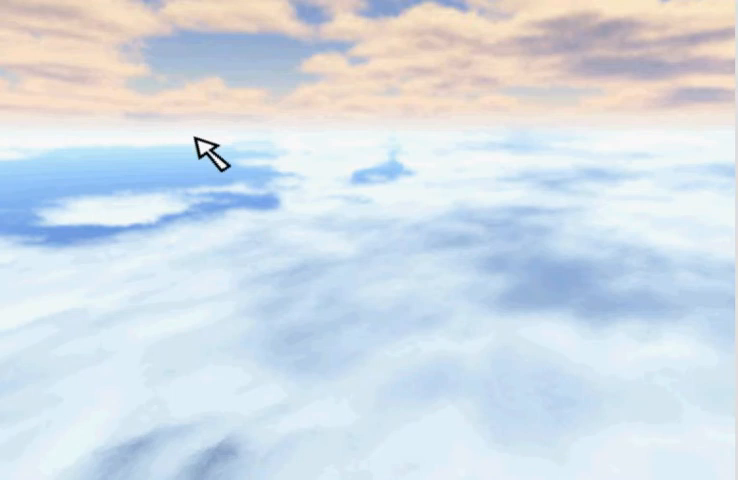
{"action": "mouse_move", "coordinate": [288, 170]}
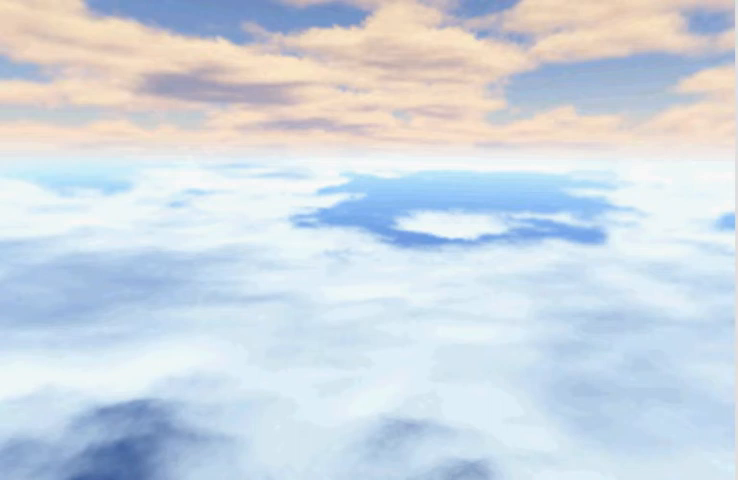
{"action": "mouse_move", "coordinate": [388, 356]}
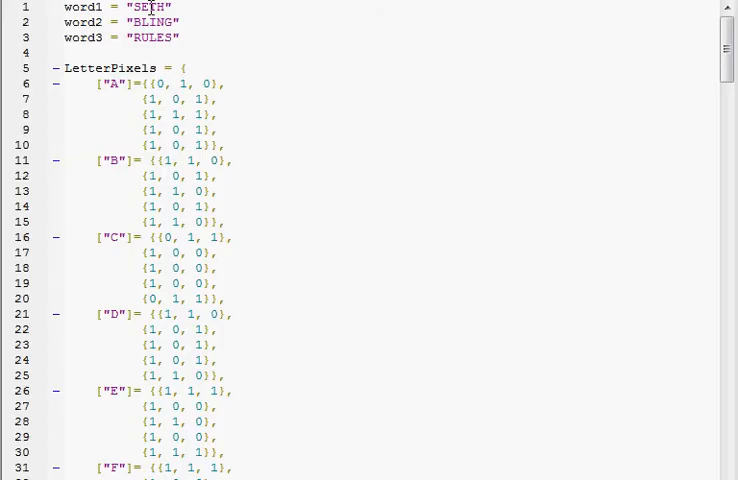
{"action": "double_click", "coordinate": [152, 6]}
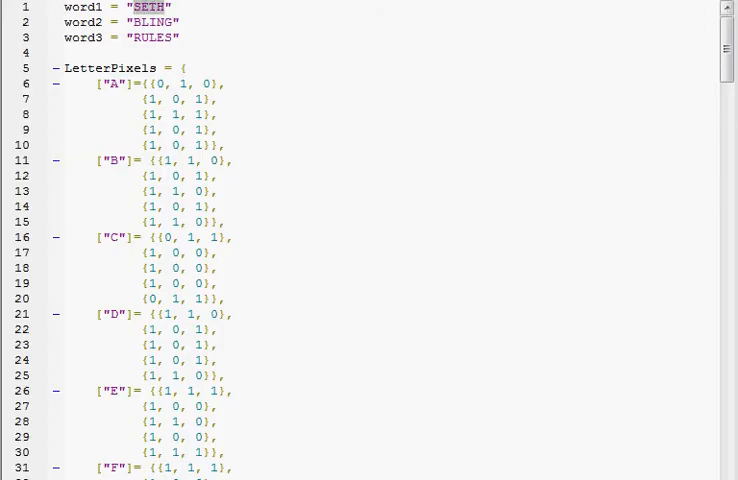
{"action": "scroll", "scroll_direction": "down", "scroll_amount": 3}
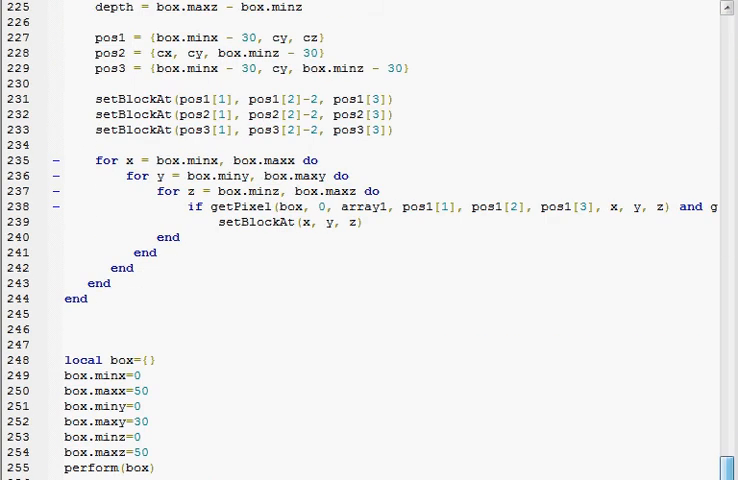